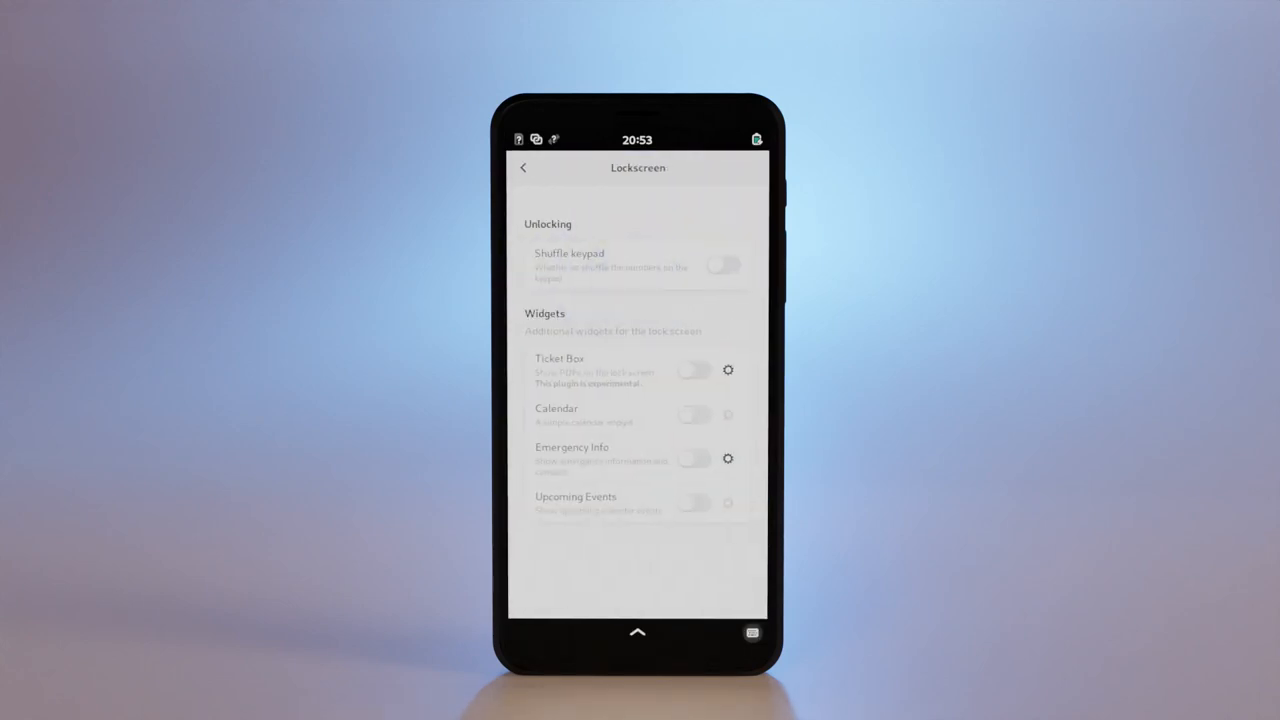
Step: Open the Lockscreen page showing the Shuffle keypad toggle and lockscreen widgets list
click(693, 458)
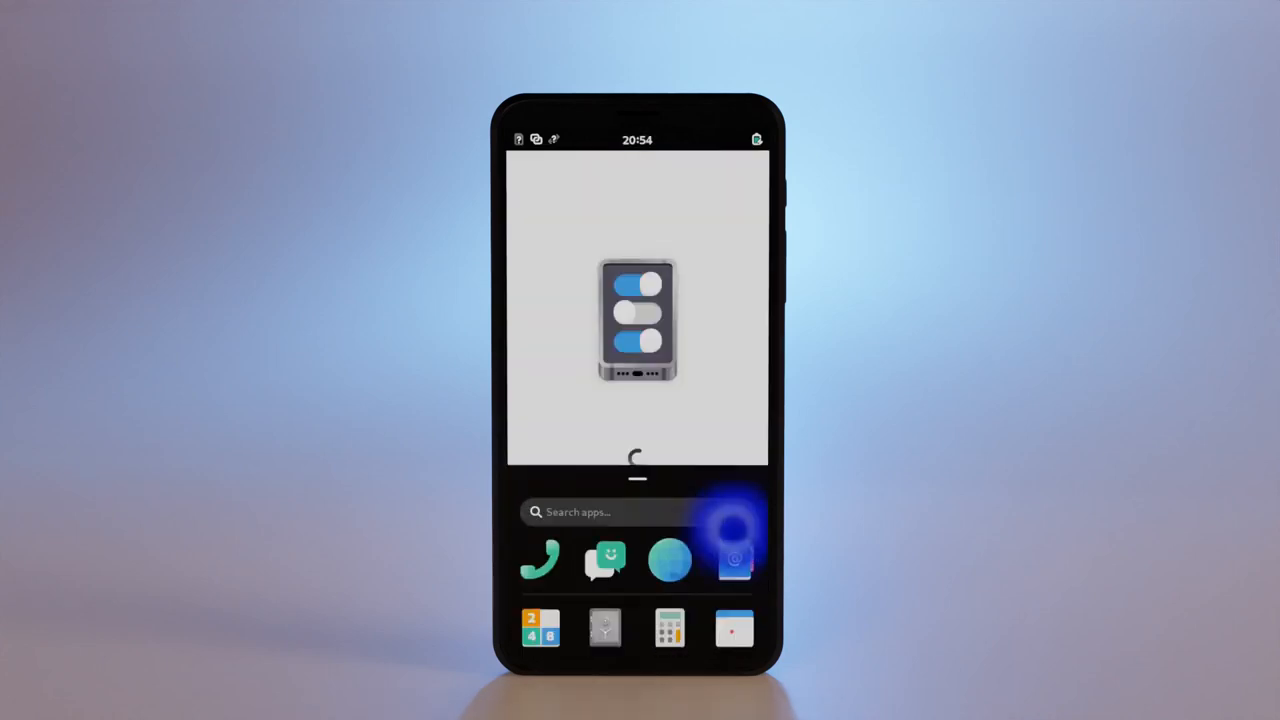
Step: View the Feedback page, then launch Camera (Dev) and record video of the 3D printer
click(735, 558)
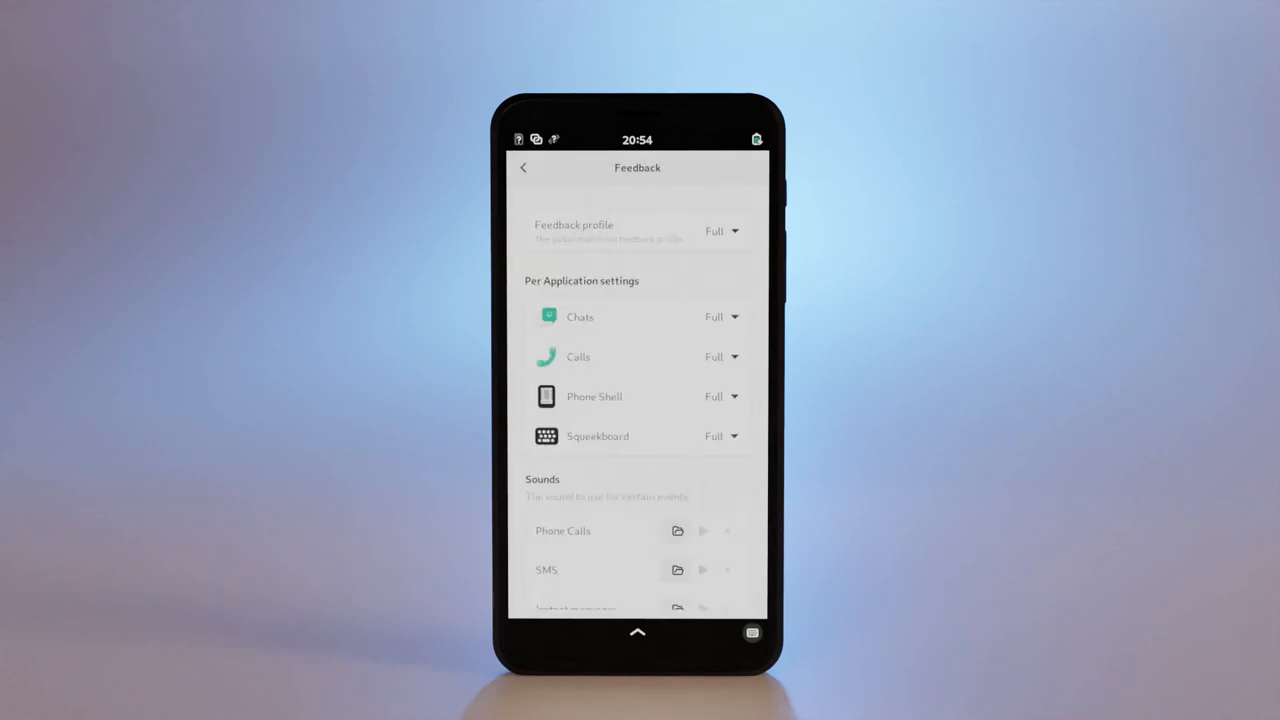
click(722, 317)
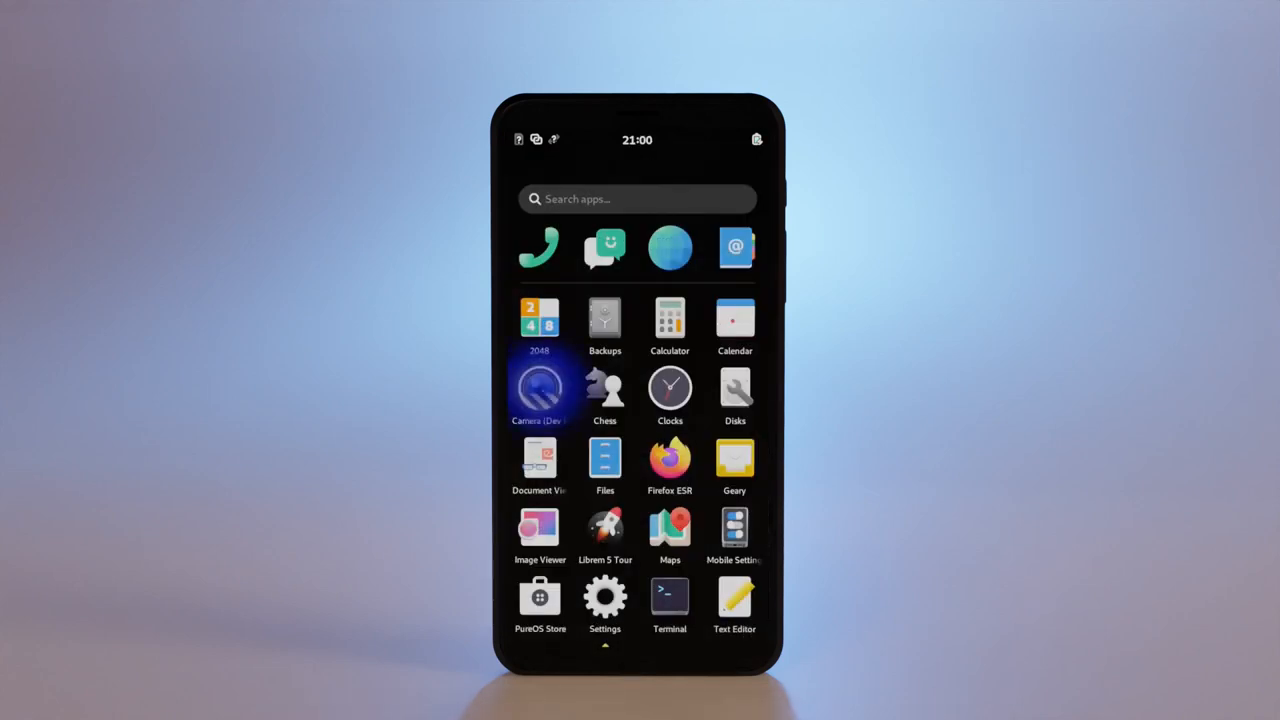
click(539, 388)
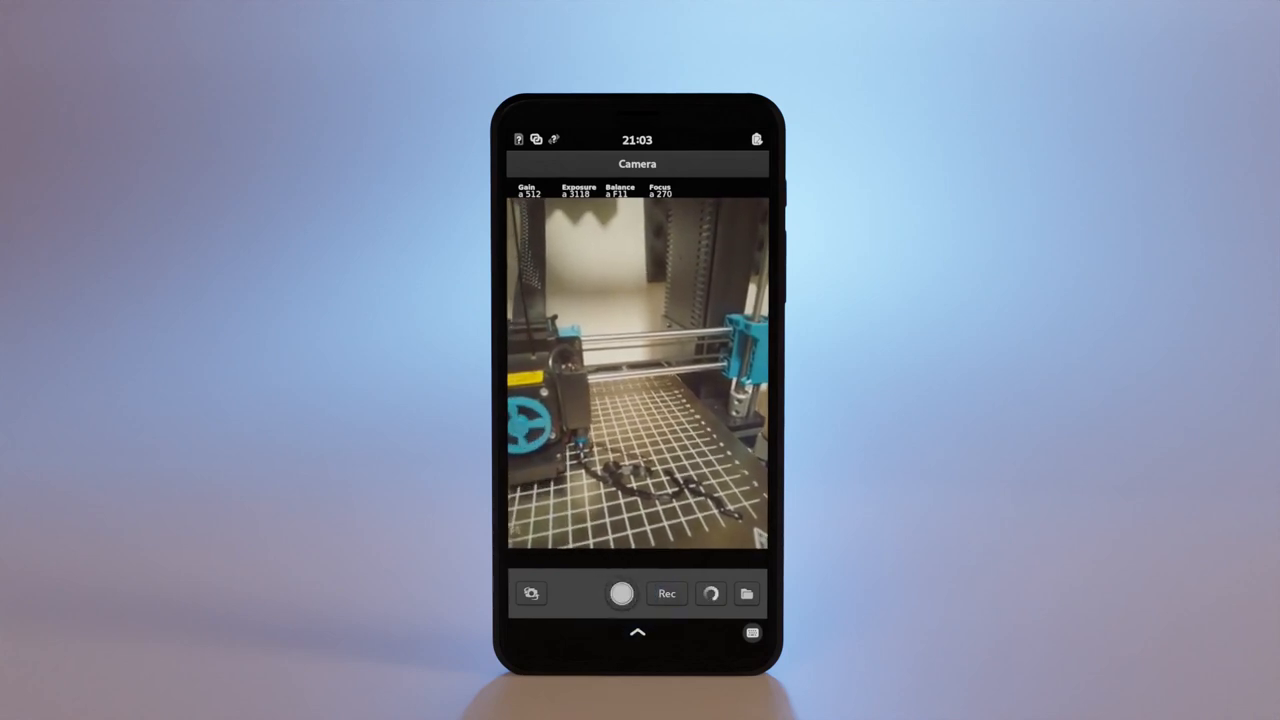
click(666, 593)
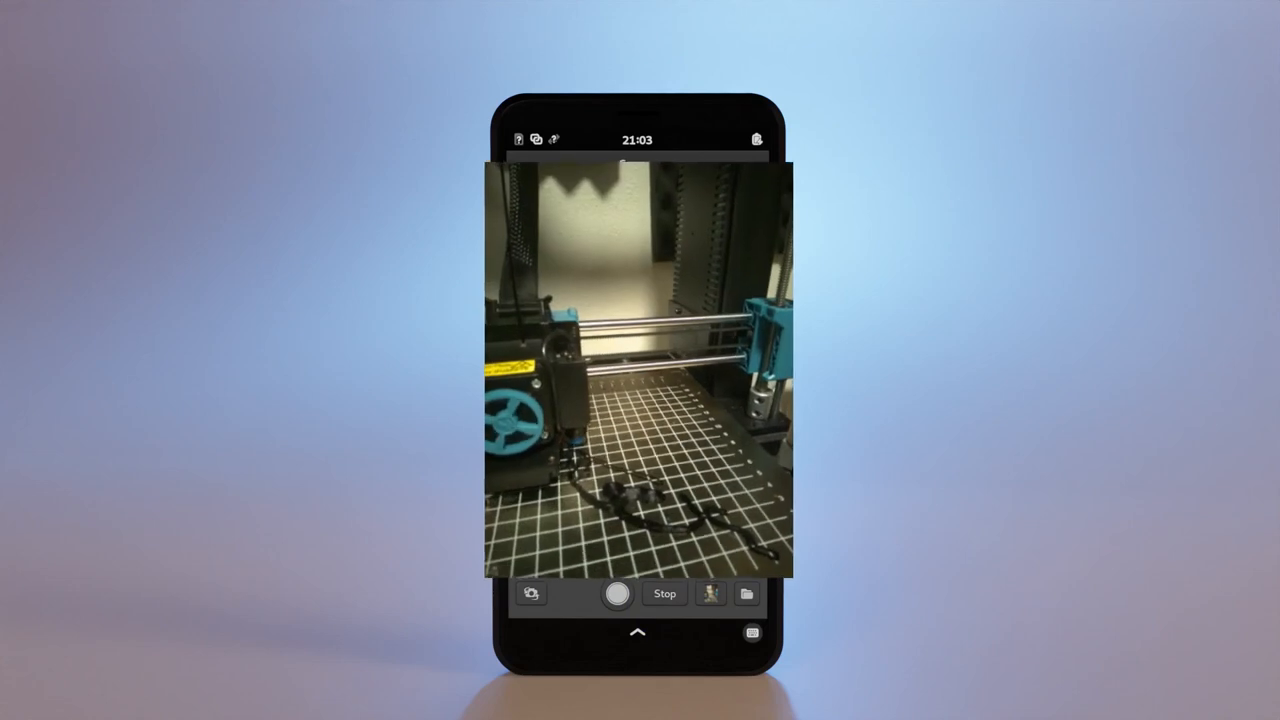